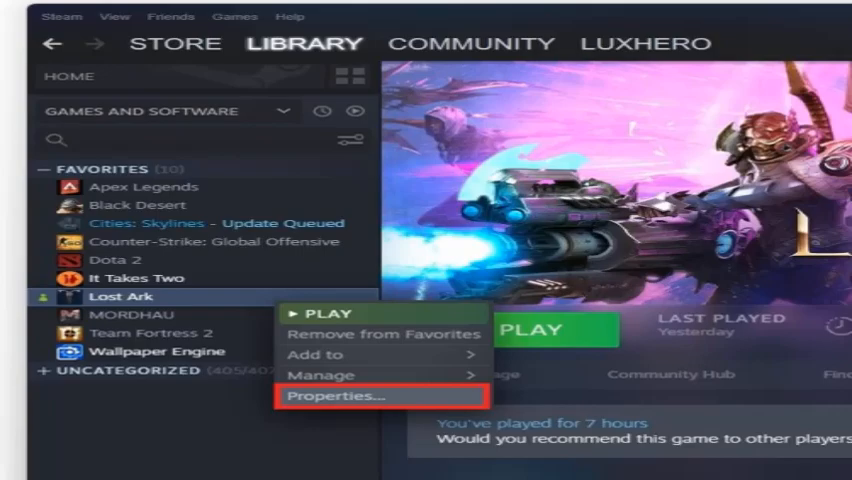
Reach Verify integrity of game files under Local Files in Lost Ark's properties
left_click(328, 396)
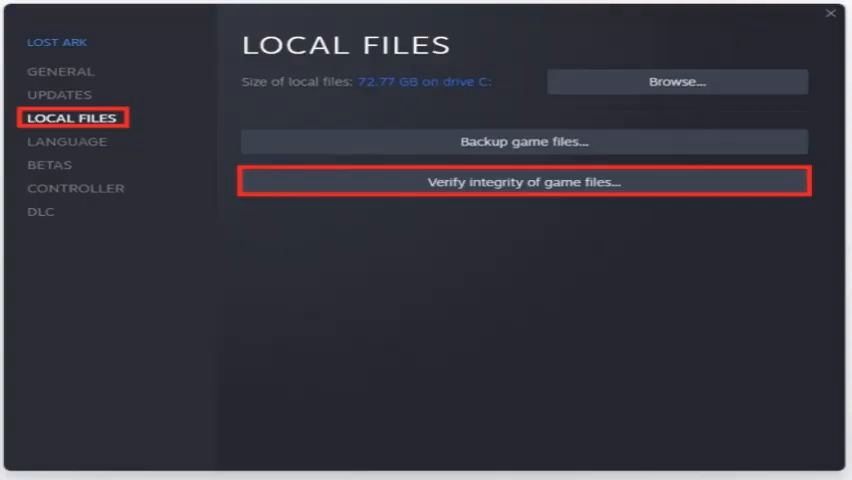